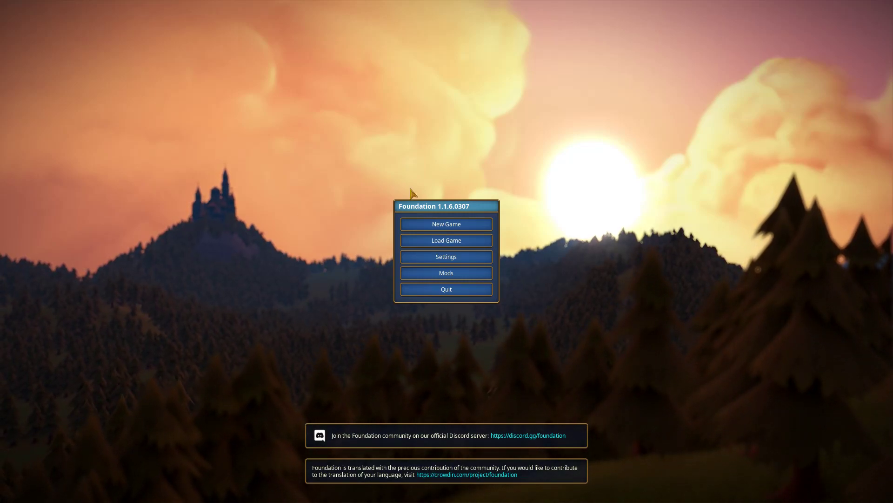
pyautogui.moveTo(570, 168)
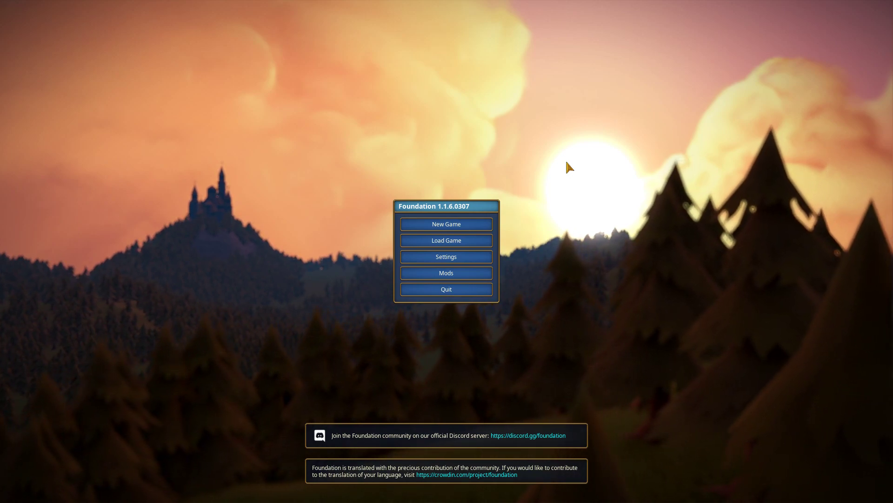
# Start a new game on the Hills map with Default balancing
pyautogui.click(446, 224)
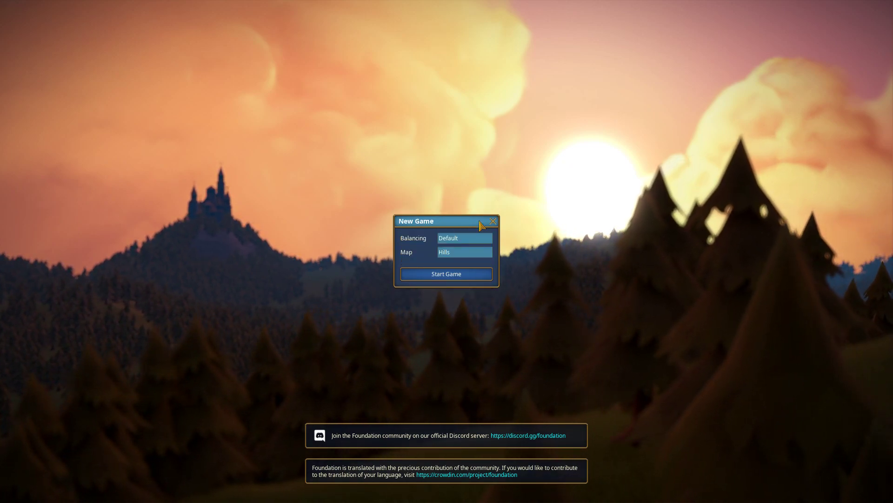
pyautogui.click(465, 238)
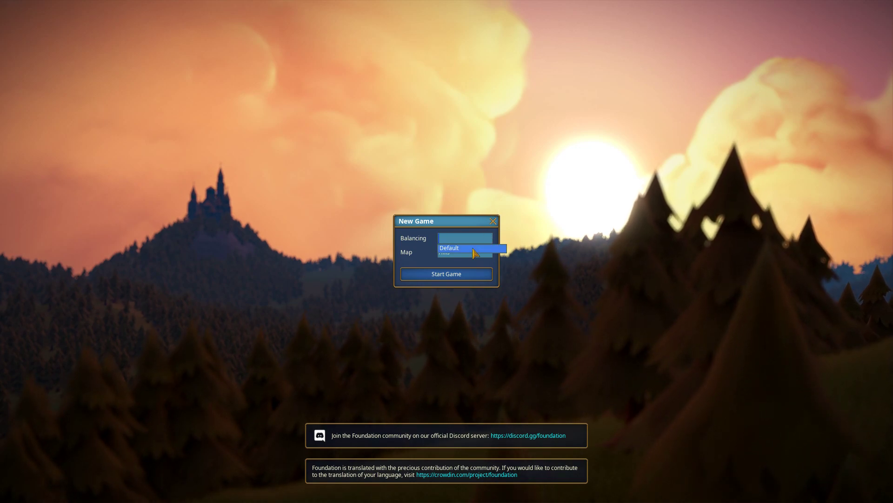
pyautogui.click(465, 251)
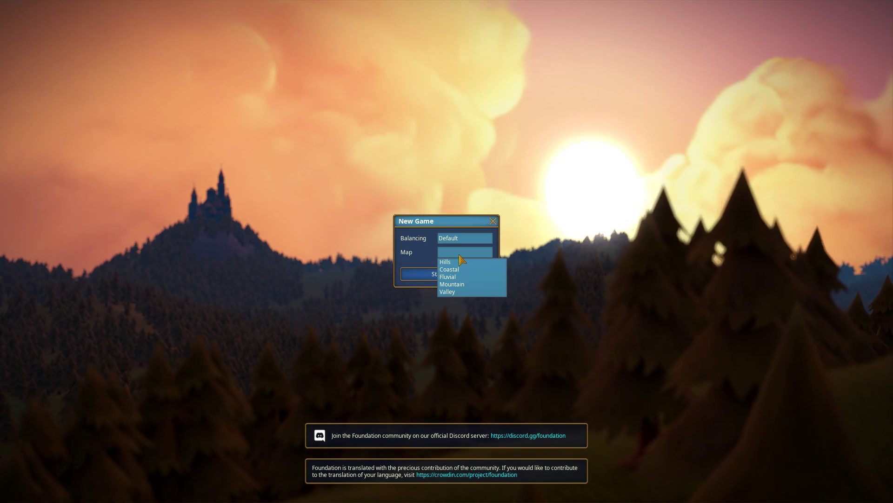
pyautogui.moveTo(464, 271)
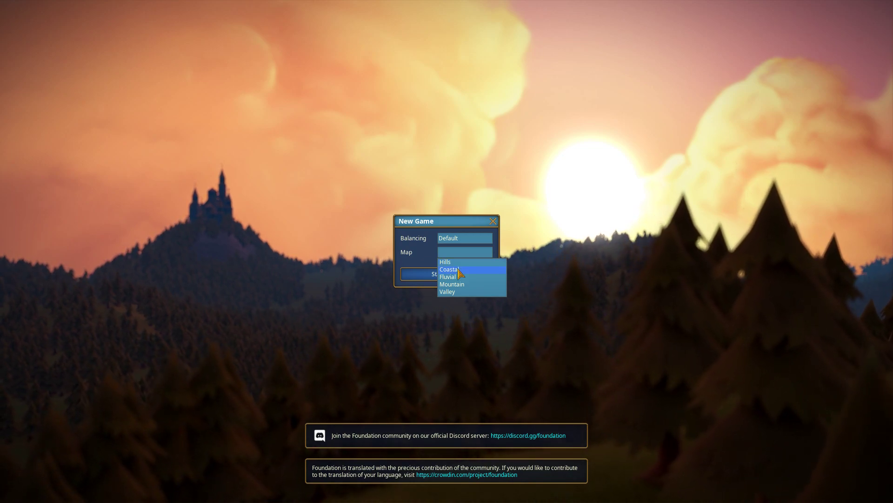
pyautogui.click(444, 261)
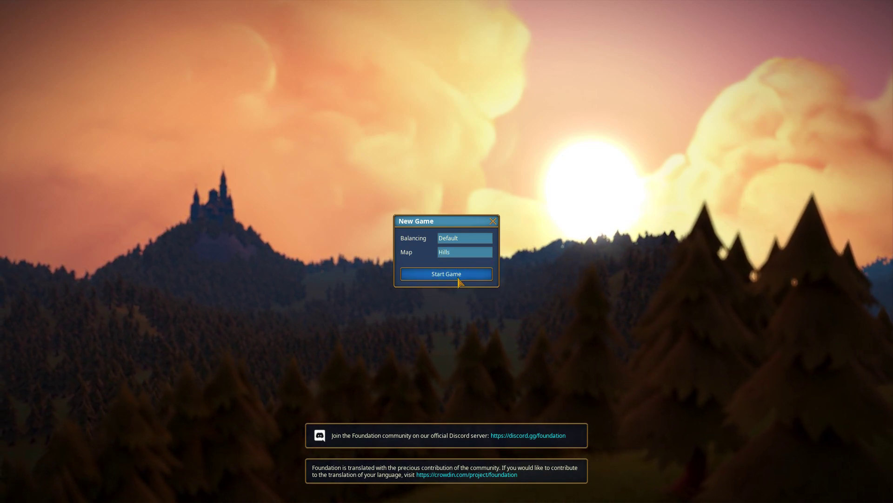
pyautogui.moveTo(626, 237)
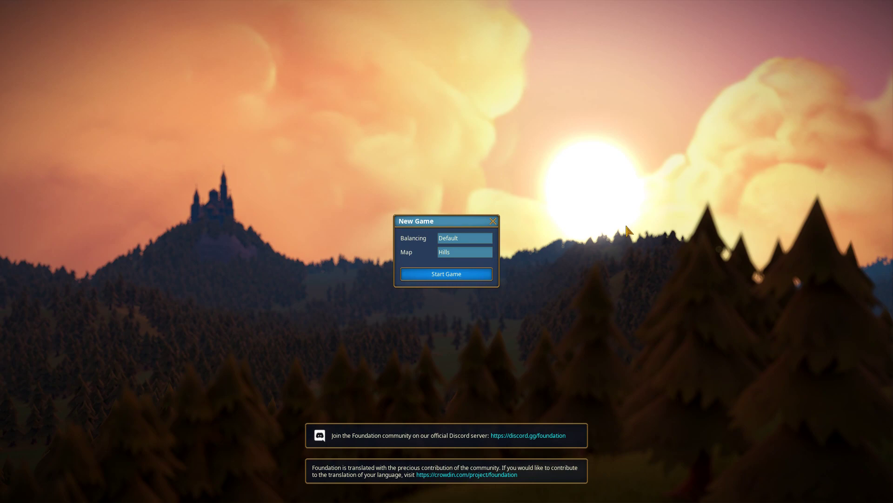
pyautogui.click(447, 274)
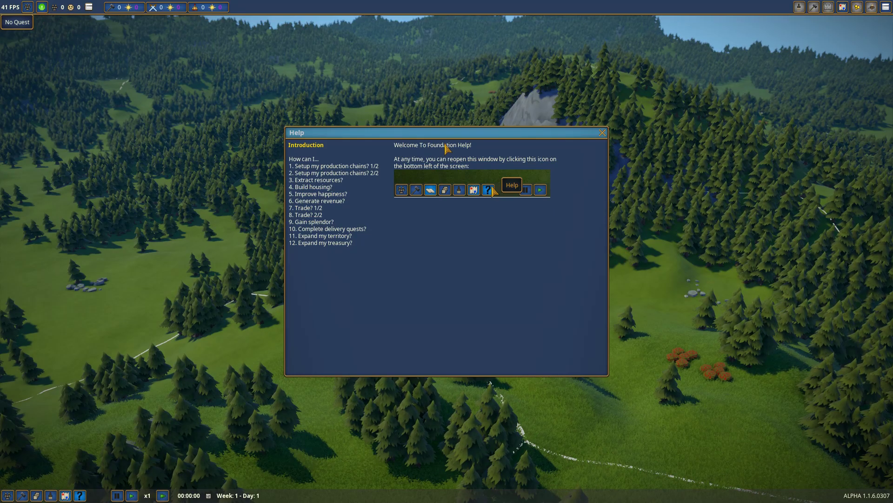
# Dismiss the help guide and claim the free starting territory inside the green border
pyautogui.click(602, 133)
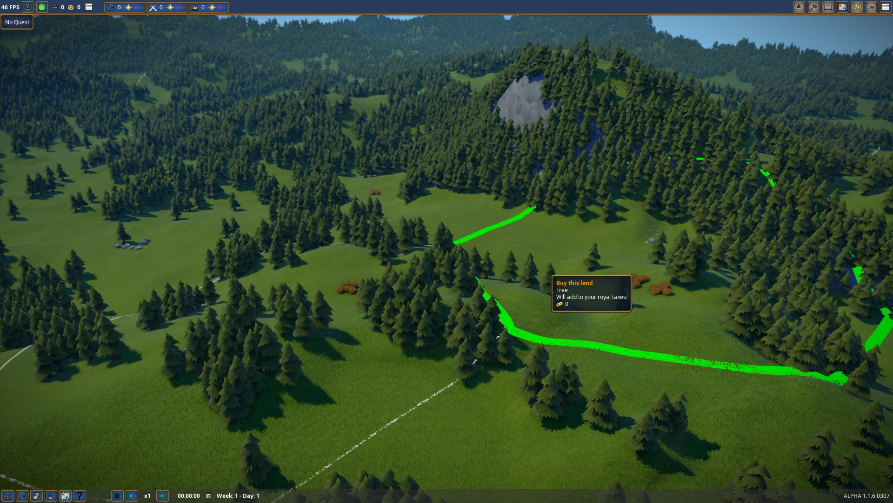
pyautogui.scroll(-3)
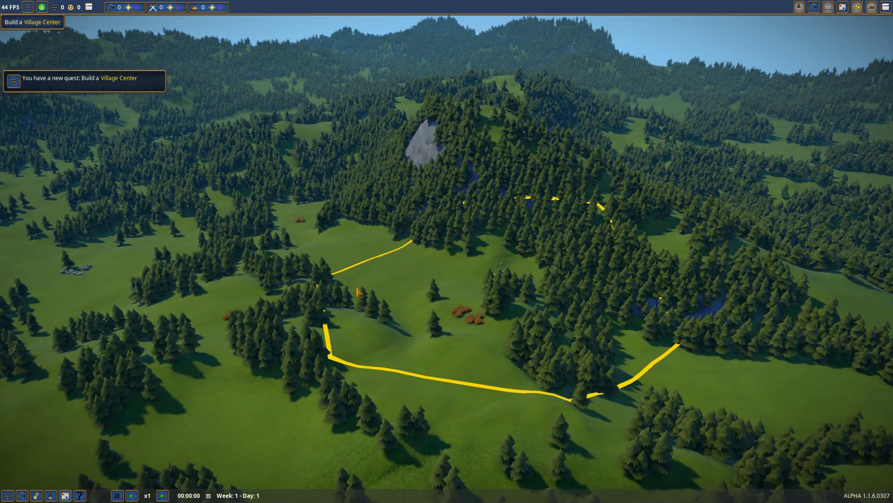
pyautogui.moveTo(82, 64)
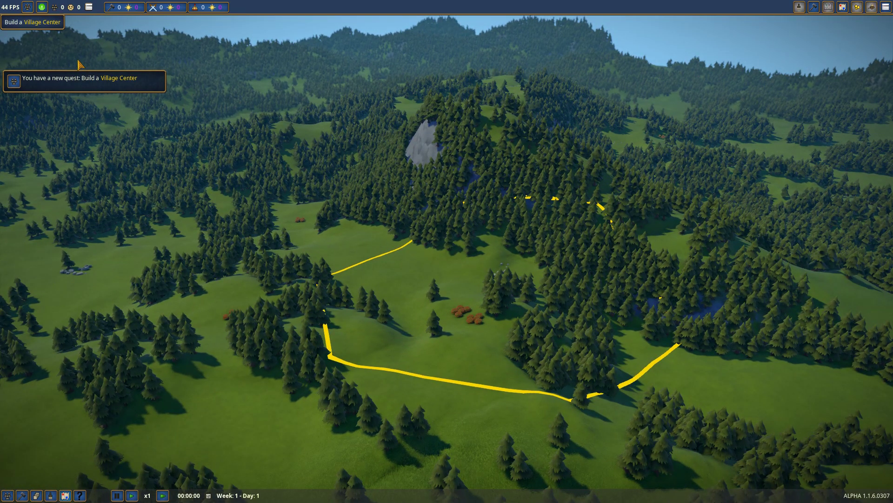
pyautogui.moveTo(170, 8)
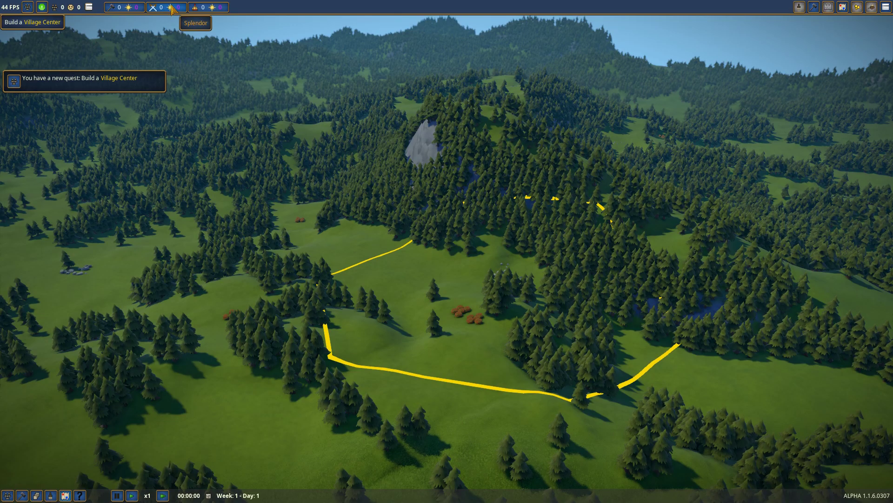
pyautogui.moveTo(60, 8)
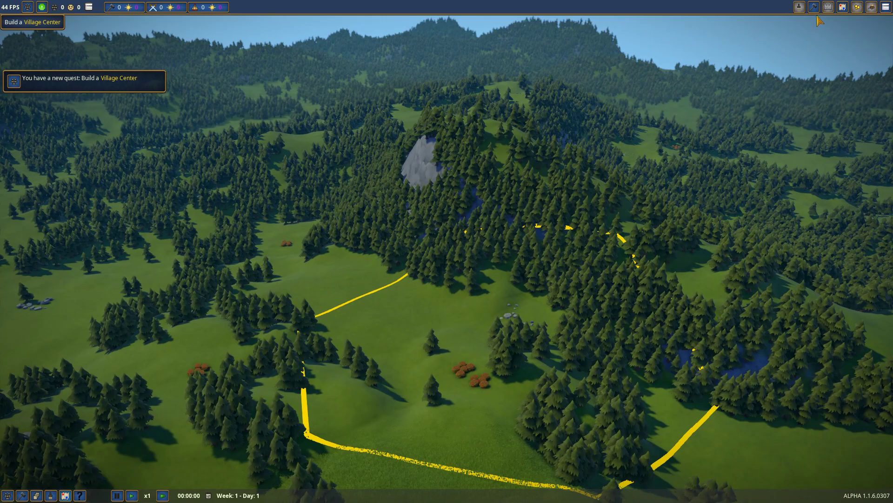
# Place a Village Center from the General build category in the central meadow
pyautogui.click(813, 6)
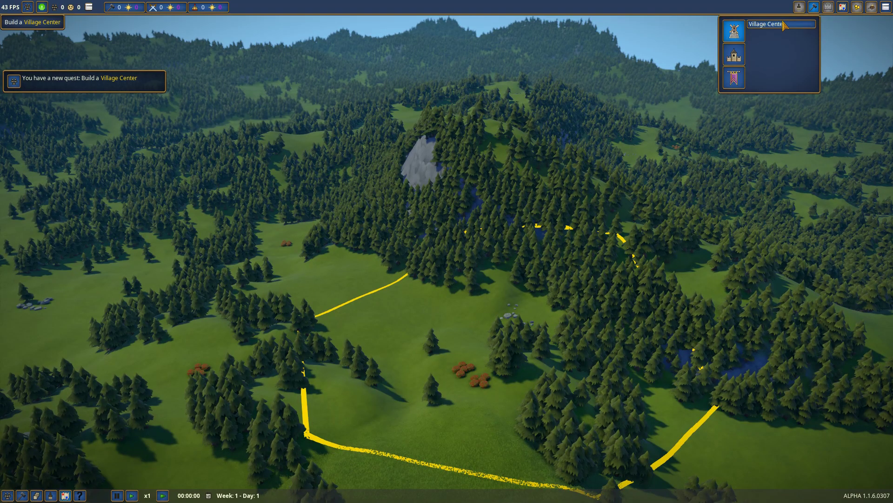
pyautogui.moveTo(733, 54)
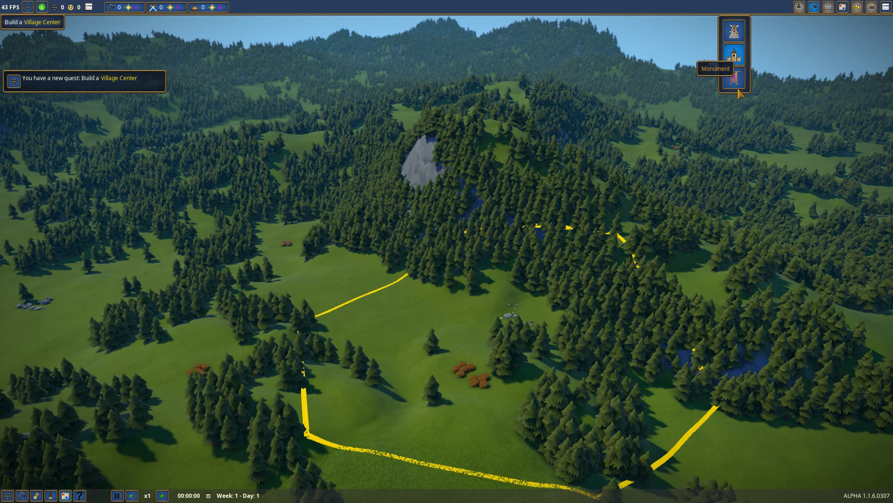
pyautogui.moveTo(734, 78)
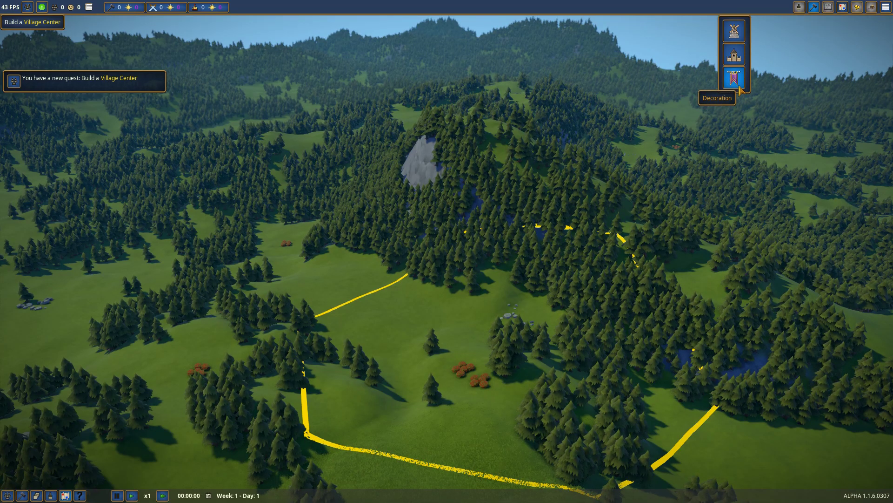
pyautogui.moveTo(742, 65)
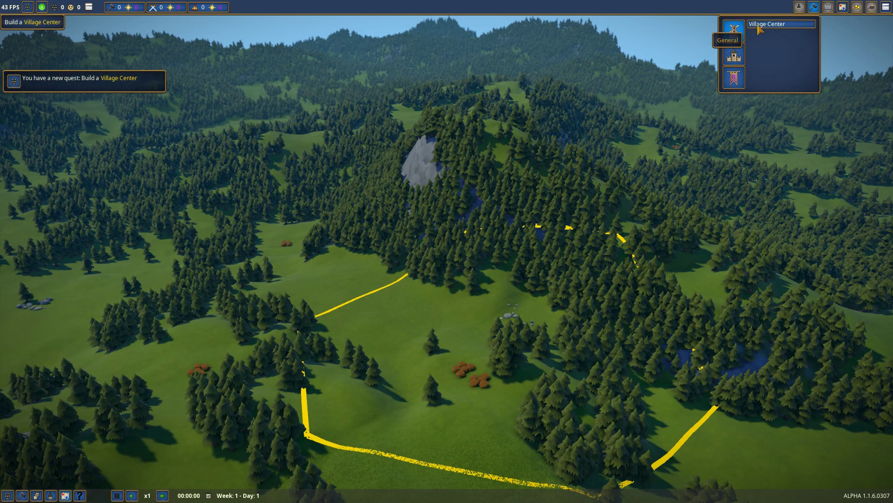
pyautogui.click(734, 27)
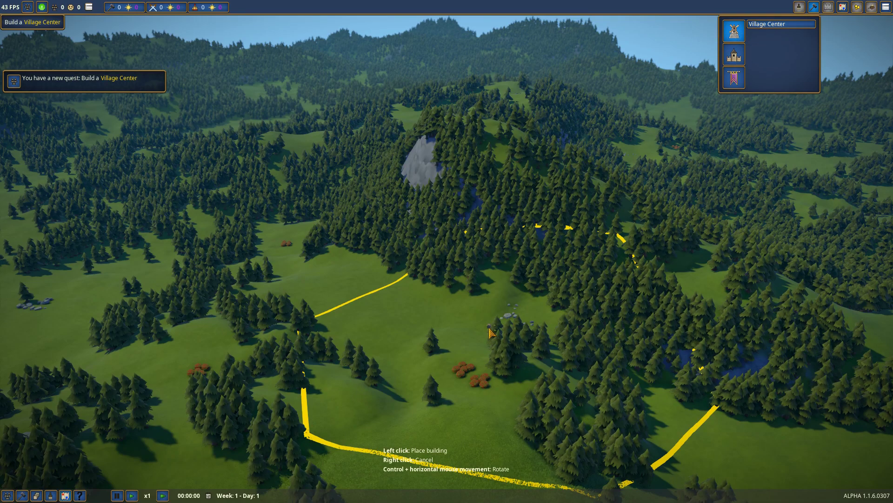
pyautogui.moveTo(449, 328)
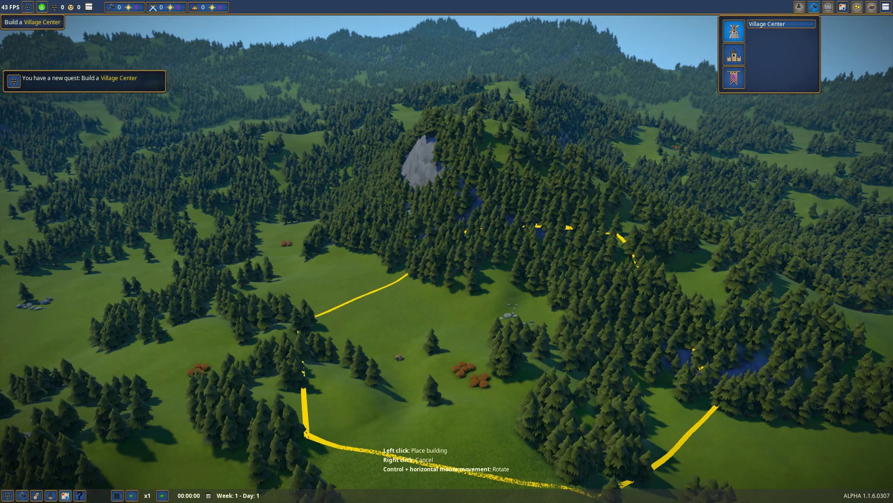
pyautogui.scroll(-3)
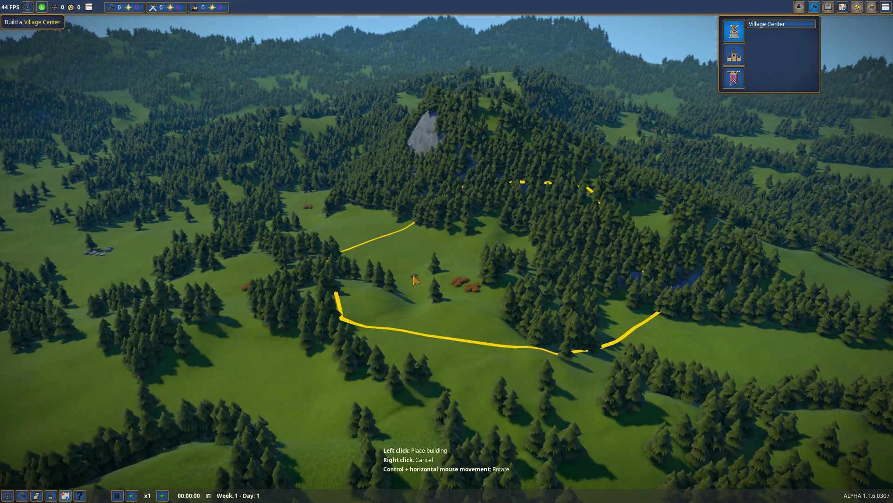
pyautogui.click(414, 281)
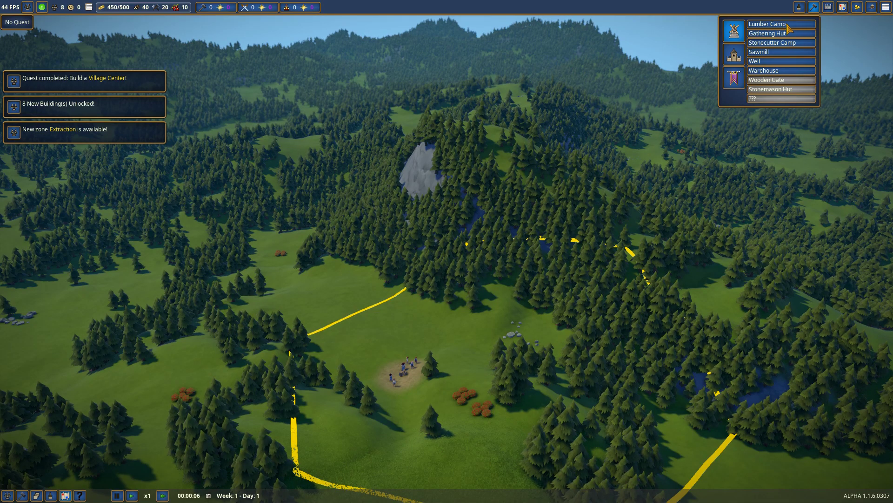
pyautogui.click(782, 33)
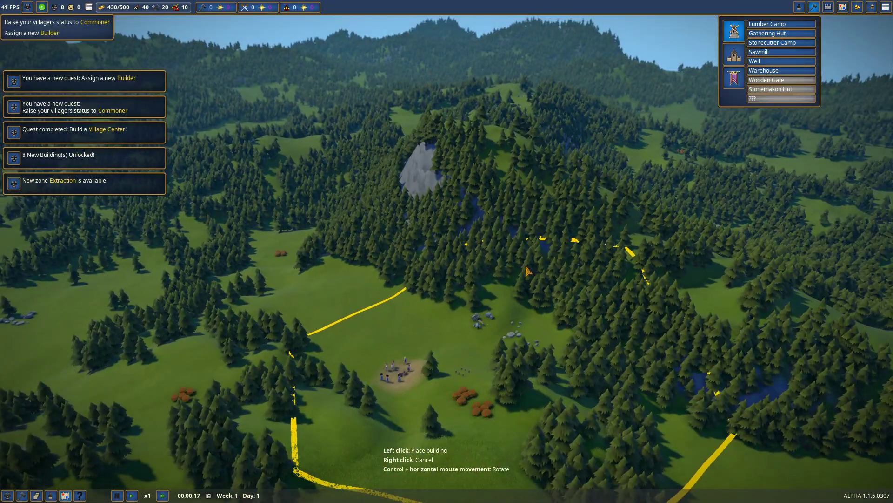
pyautogui.moveTo(781, 52)
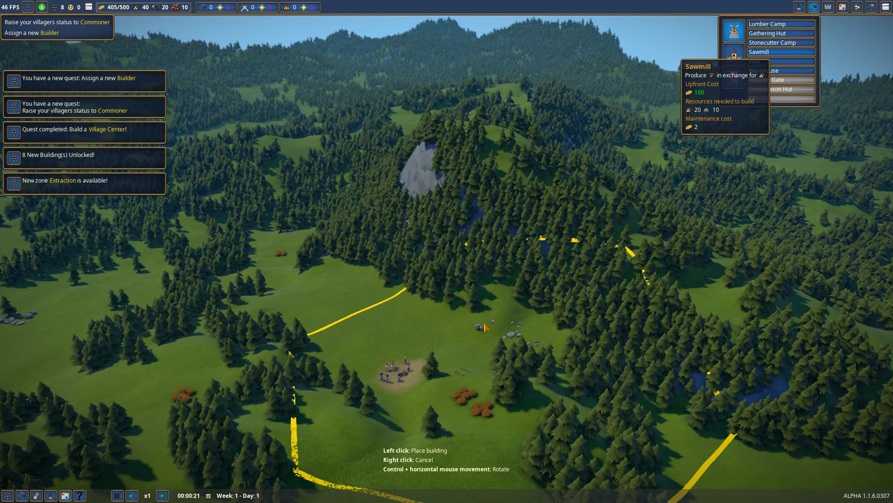
pyautogui.moveTo(773, 61)
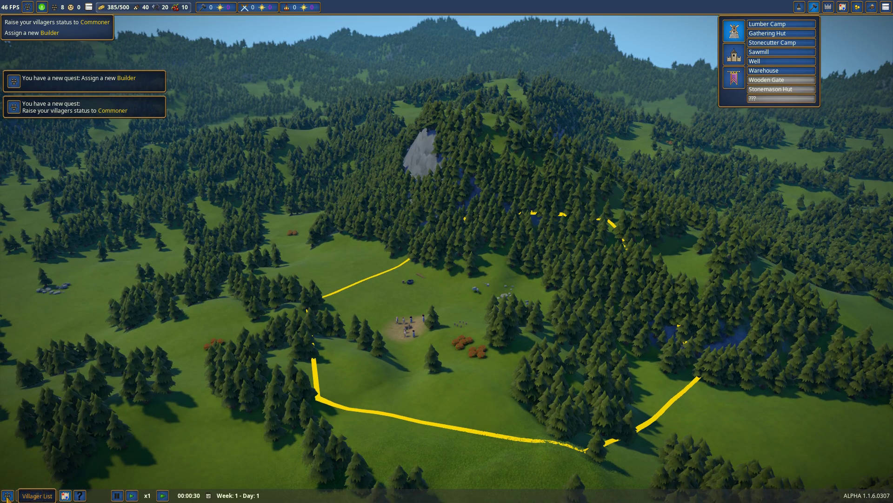
# Assign villagers as builder, transporter and woodcutter from the Villager List
pyautogui.click(40, 493)
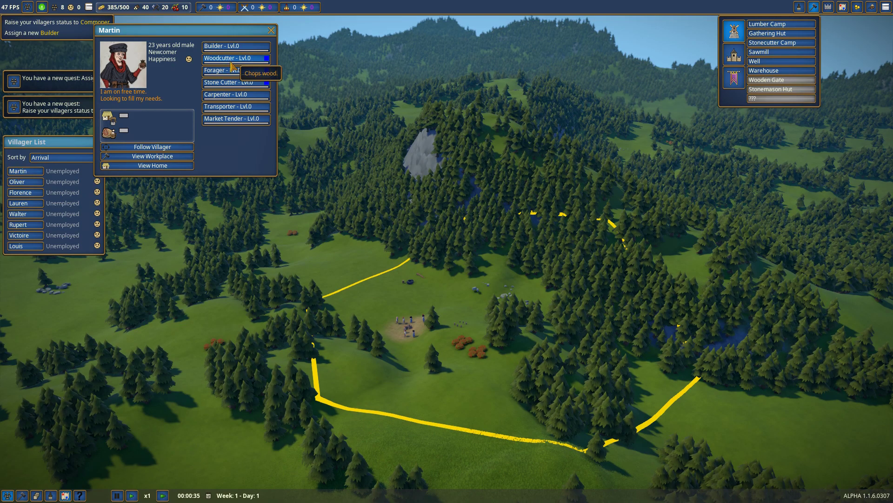
pyautogui.click(236, 46)
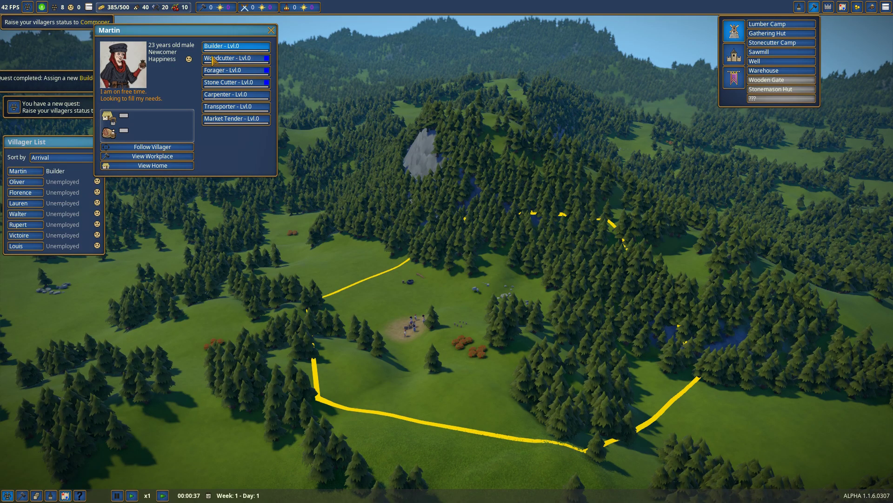
pyautogui.click(14, 182)
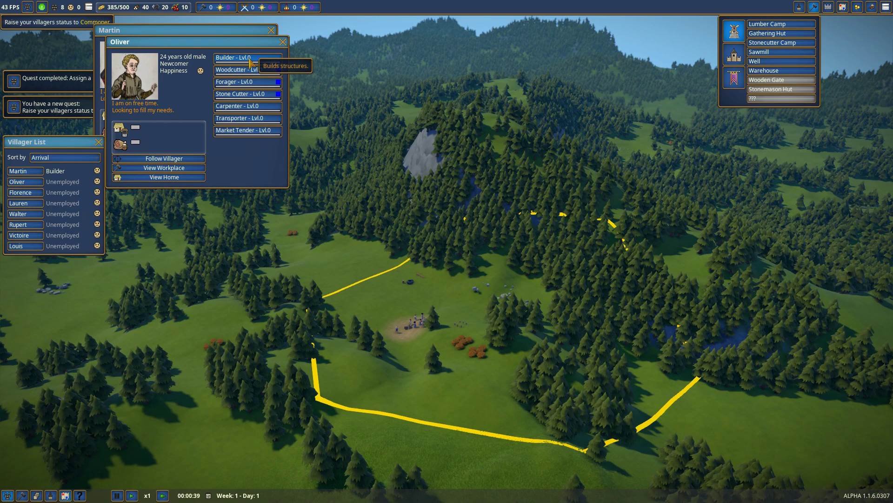
pyautogui.click(248, 58)
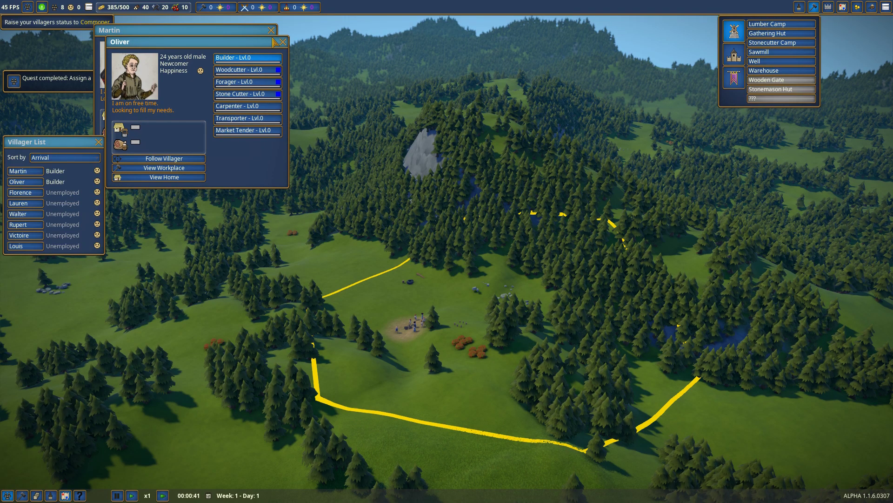
pyautogui.click(21, 192)
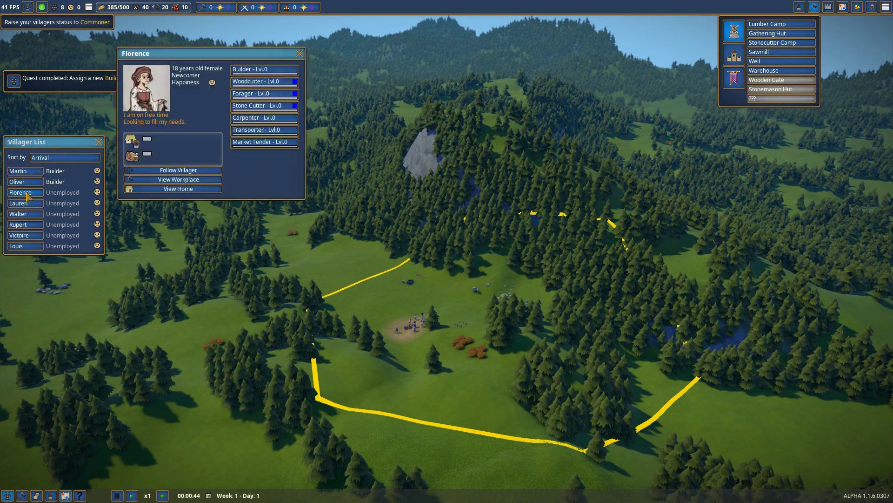
pyautogui.moveTo(269, 133)
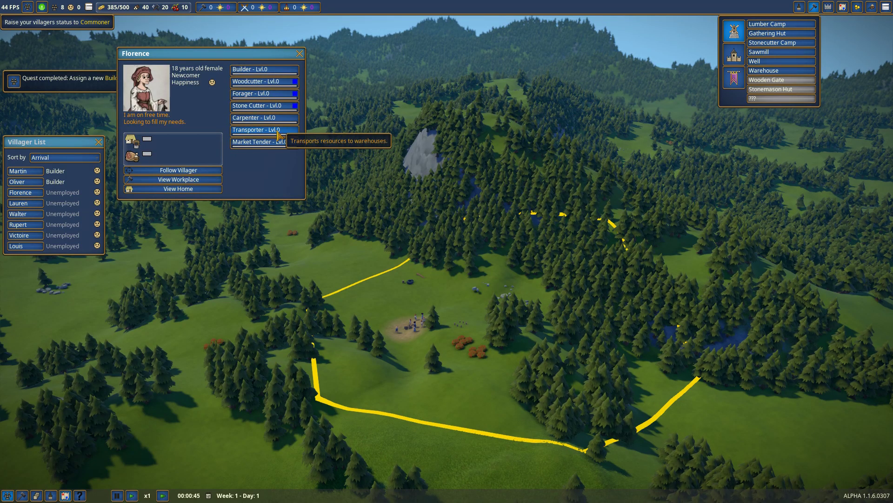
pyautogui.moveTo(275, 140)
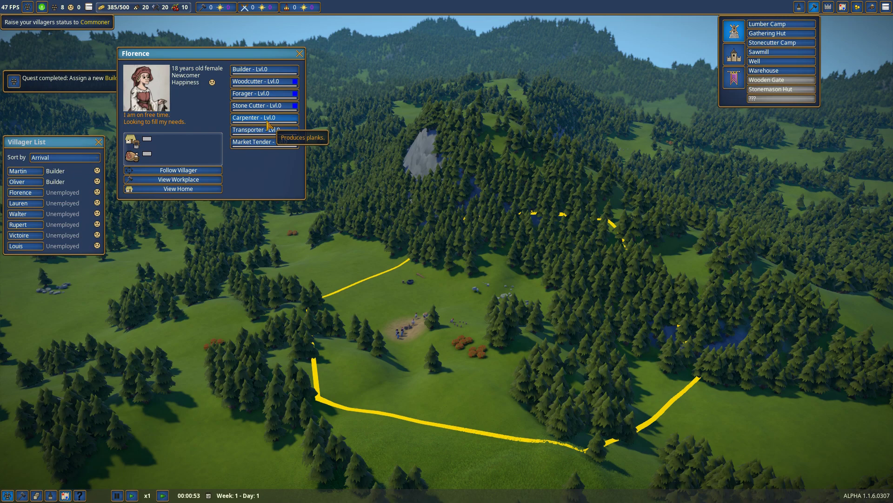
pyautogui.click(264, 130)
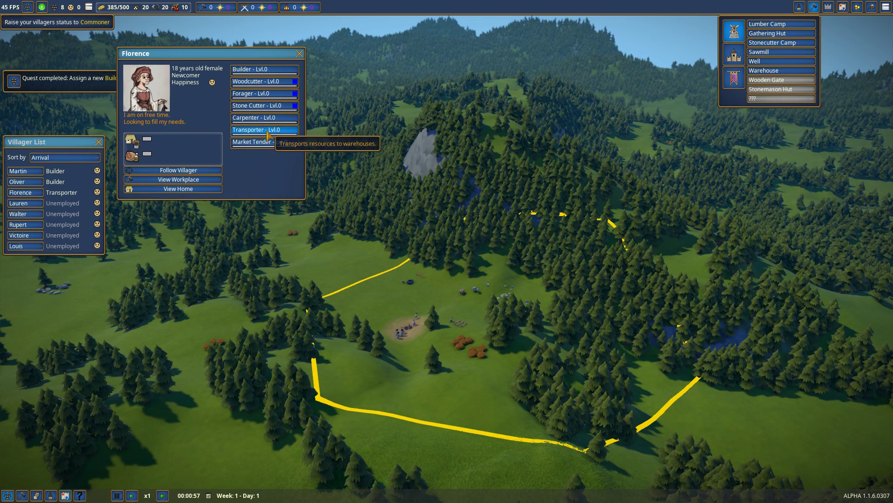
pyautogui.click(18, 203)
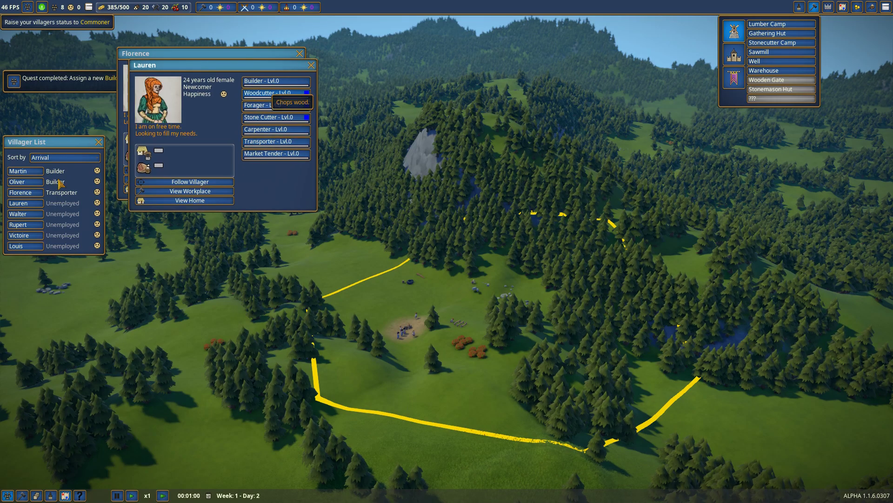
pyautogui.click(275, 93)
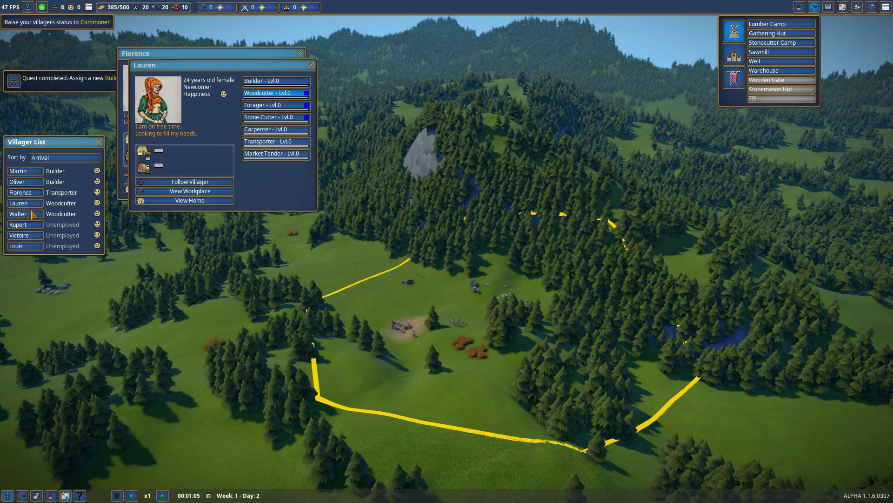
pyautogui.click(312, 65)
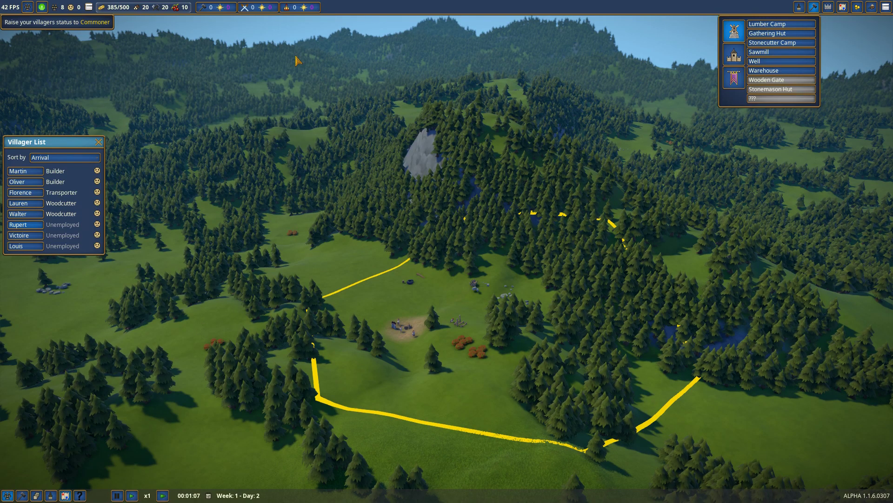
# Make two villagers foragers and the last one a stone cutter
pyautogui.click(18, 224)
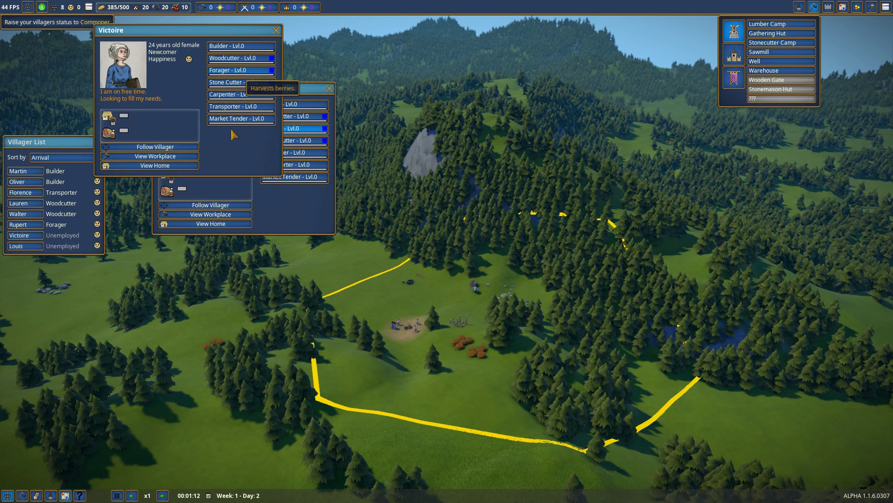
pyautogui.click(241, 71)
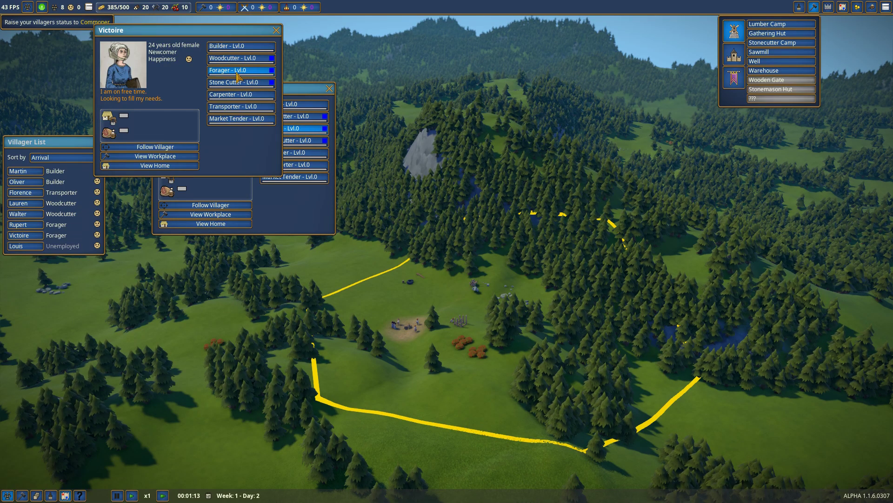
pyautogui.click(15, 246)
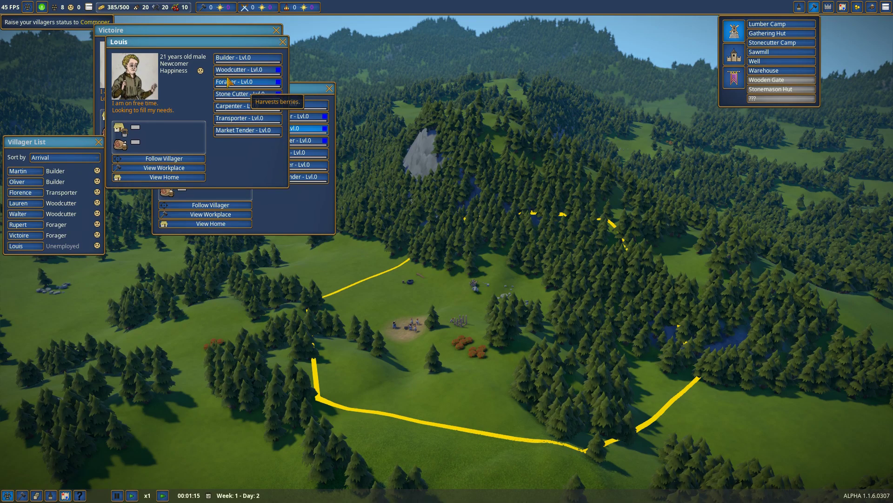
pyautogui.click(248, 94)
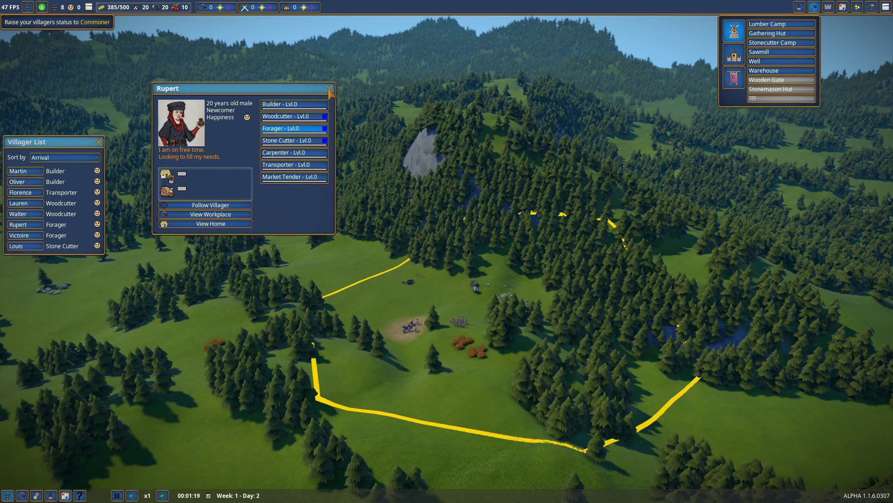
pyautogui.click(330, 90)
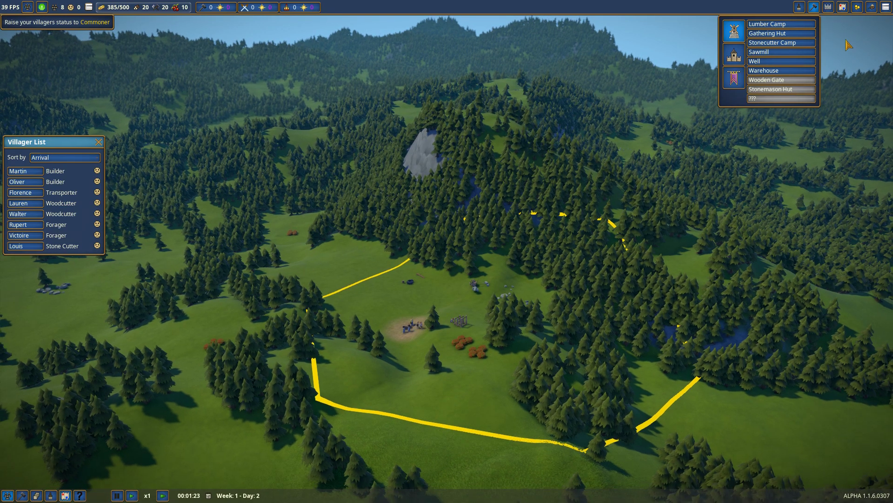
# Place a Gathering Hut beside the village camp
pyautogui.click(782, 61)
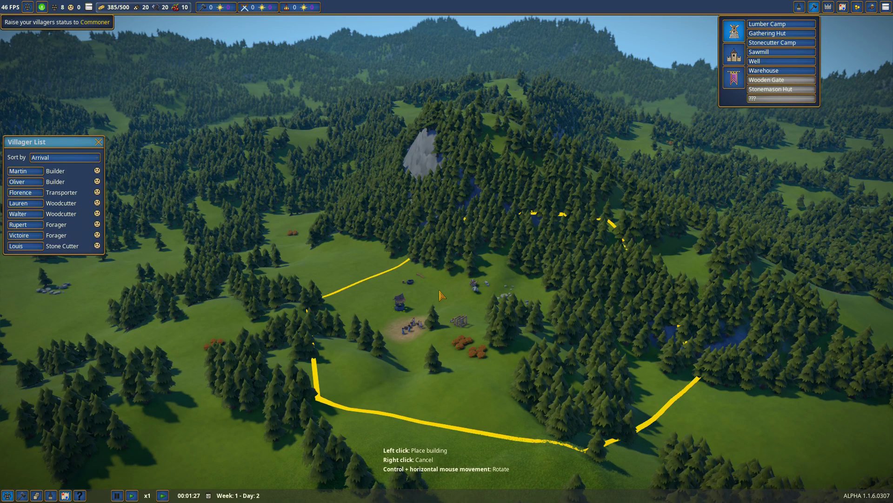
pyautogui.click(389, 323)
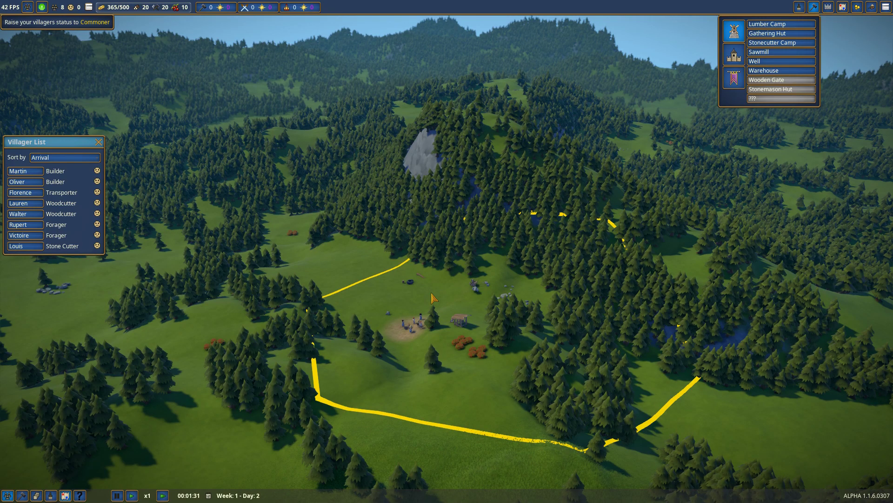
pyautogui.moveTo(782, 70)
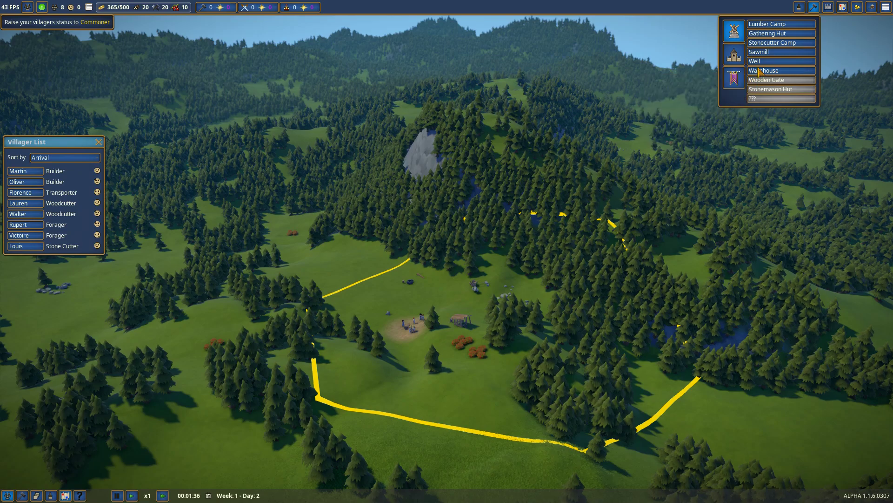
pyautogui.click(164, 493)
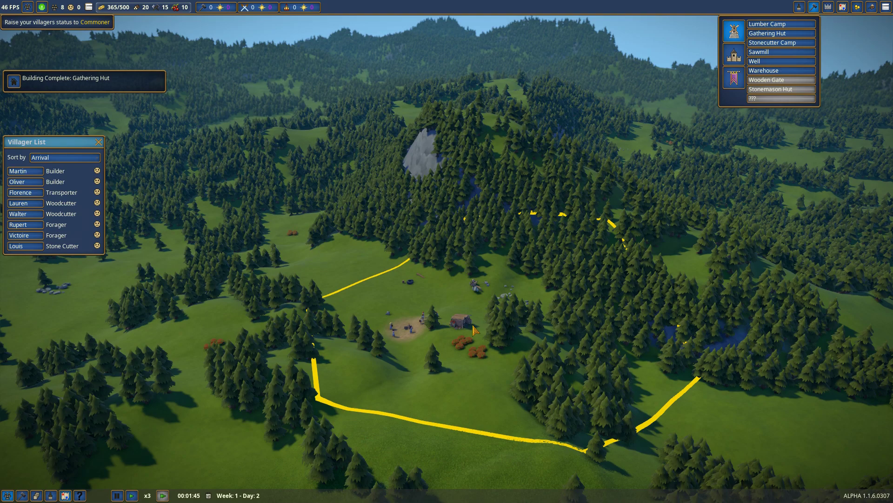
# Check the Gathering Hut's assigned forager and pause the game
pyautogui.click(459, 319)
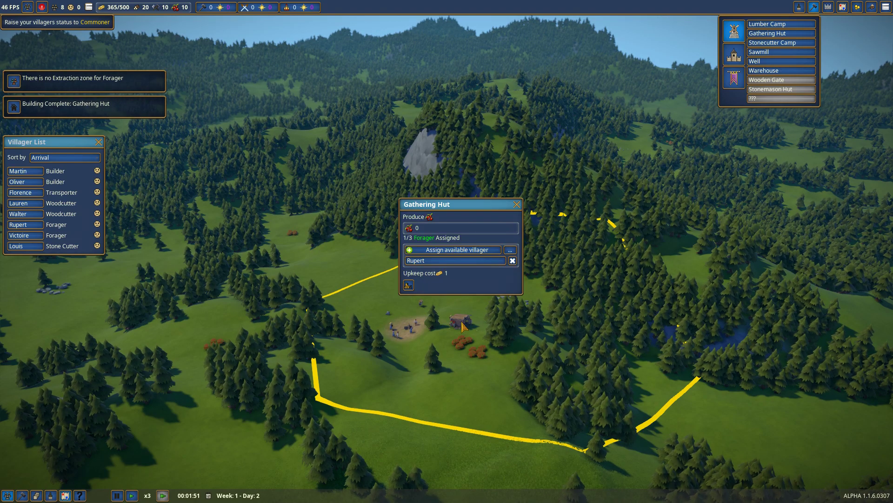
pyautogui.click(517, 204)
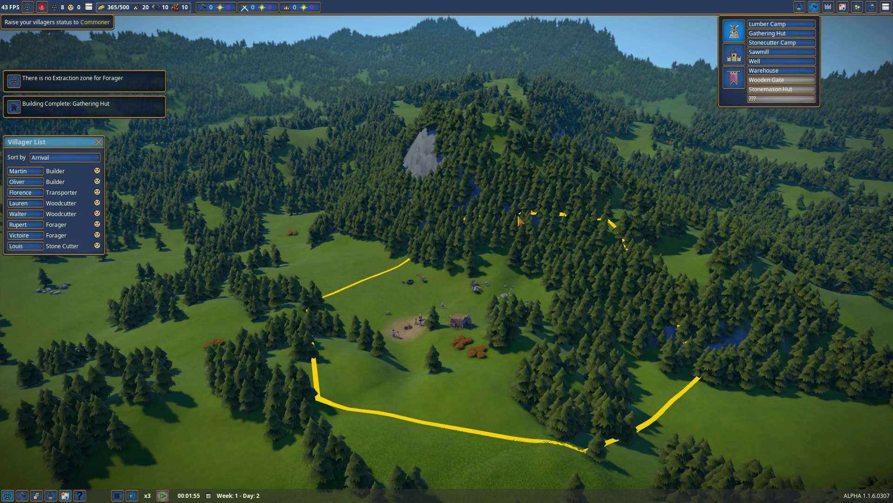
pyautogui.click(411, 285)
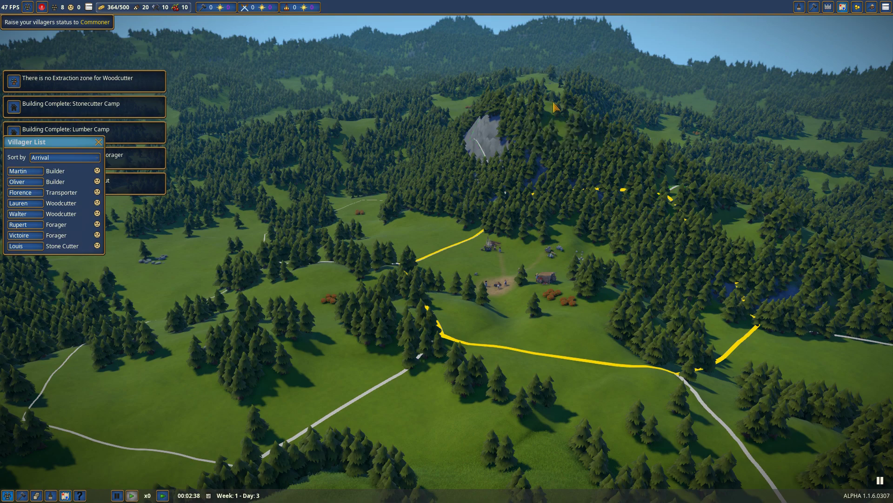
# Paint an Extraction zone over the forest east of the village
pyautogui.click(799, 7)
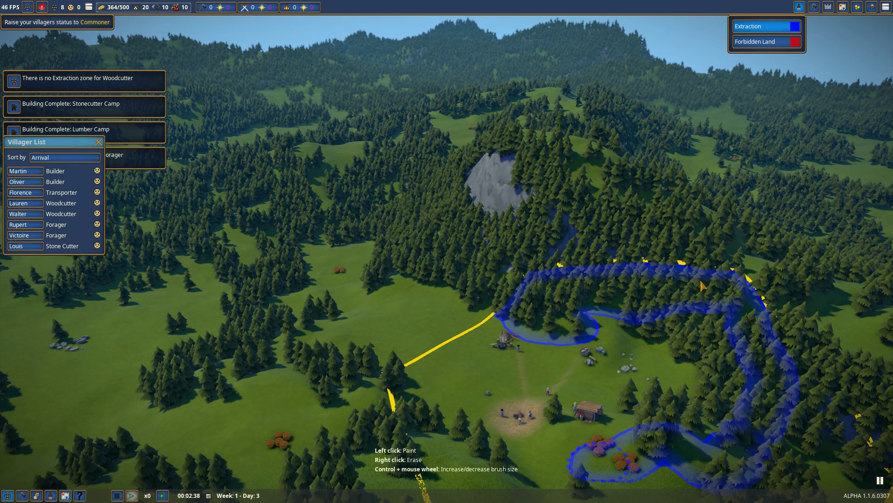
pyautogui.click(603, 371)
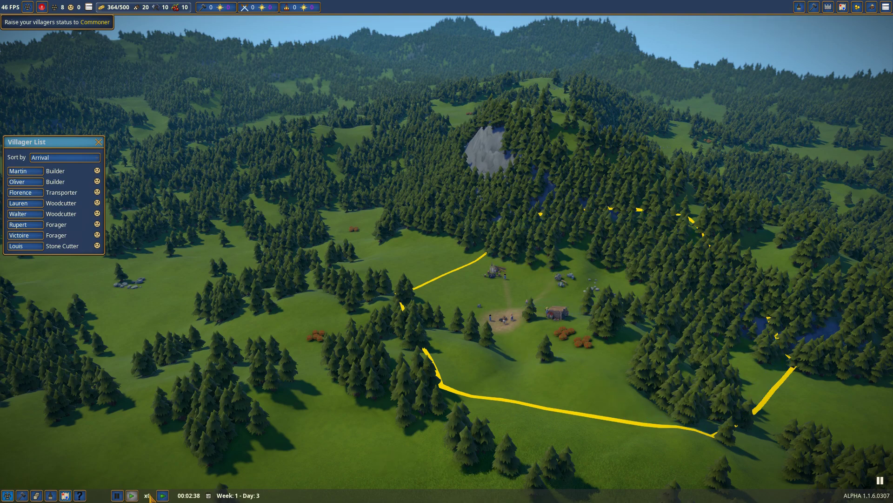
# Resume play at x3 speed and acknowledge the new market quest notice
pyautogui.click(162, 493)
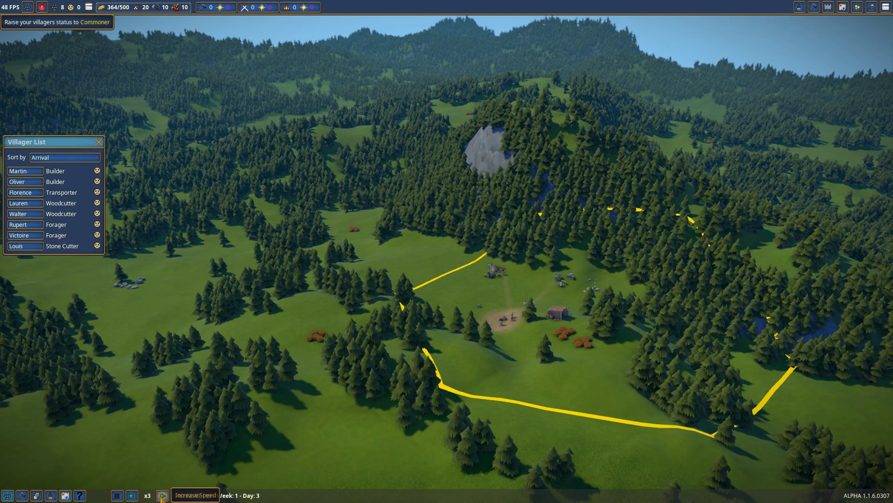
pyautogui.click(162, 493)
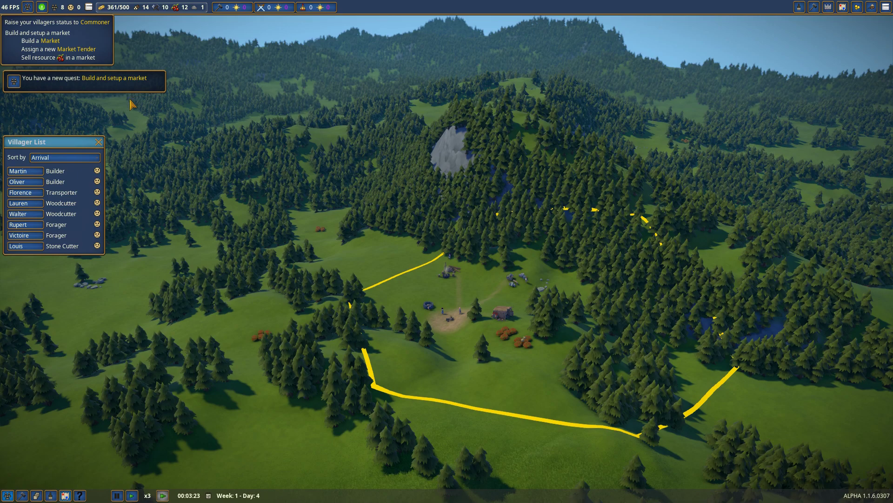
pyautogui.click(813, 6)
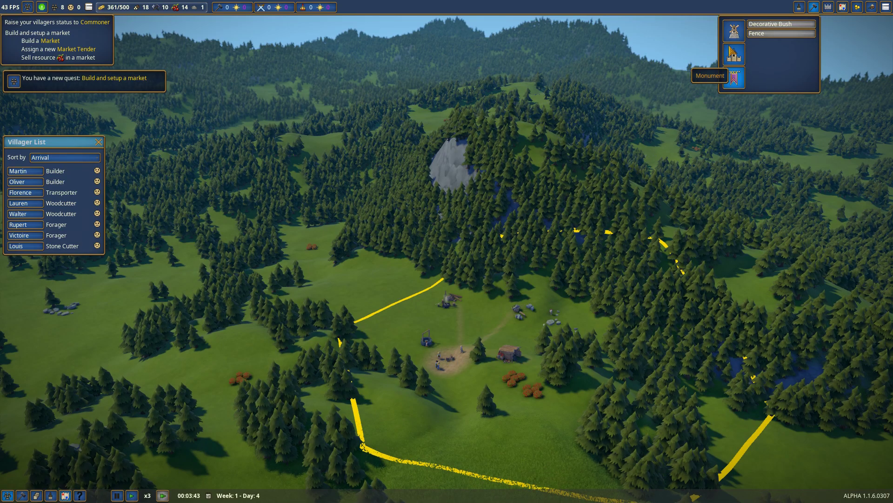
# Design a Market with a Food Stall part and start its construction
pyautogui.click(733, 77)
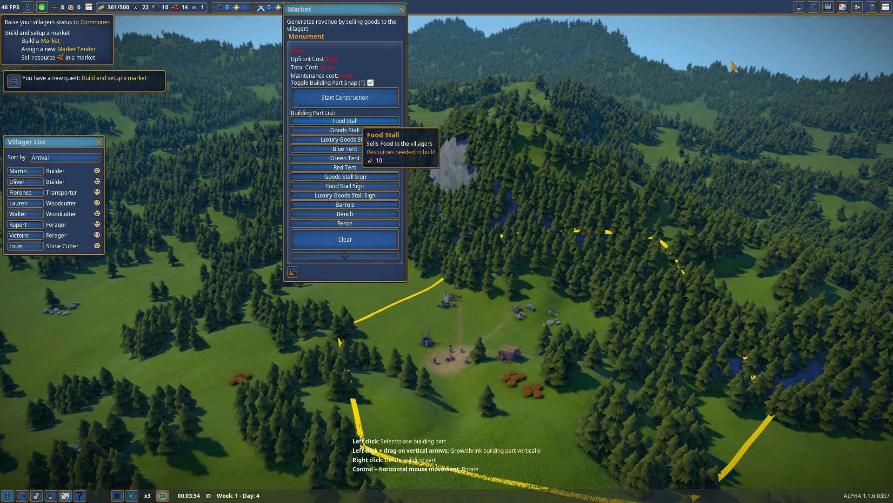
pyautogui.moveTo(344, 223)
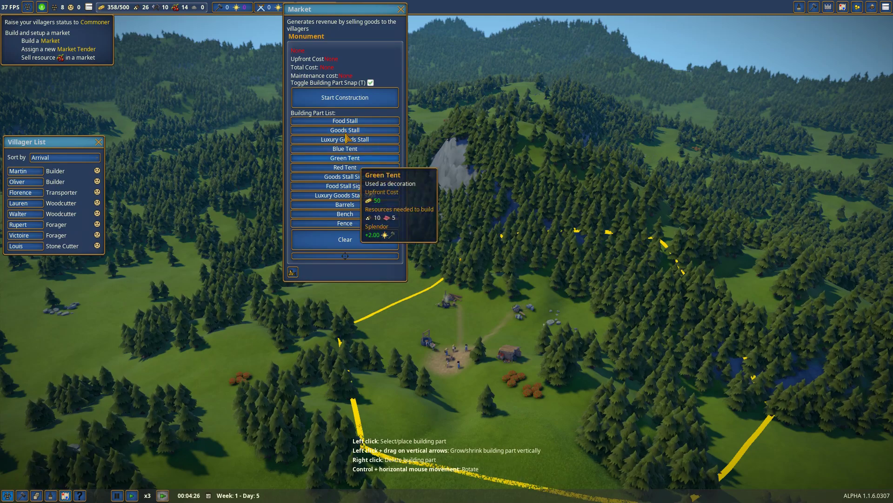
pyautogui.moveTo(354, 123)
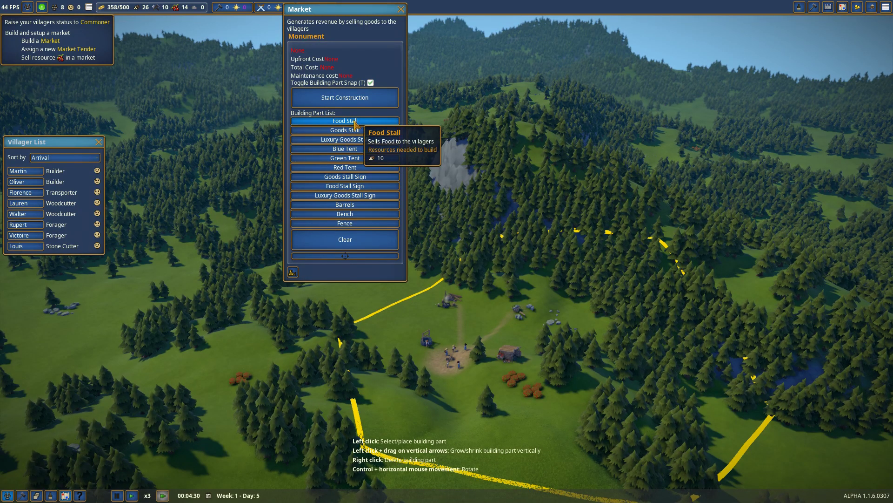
pyautogui.click(345, 120)
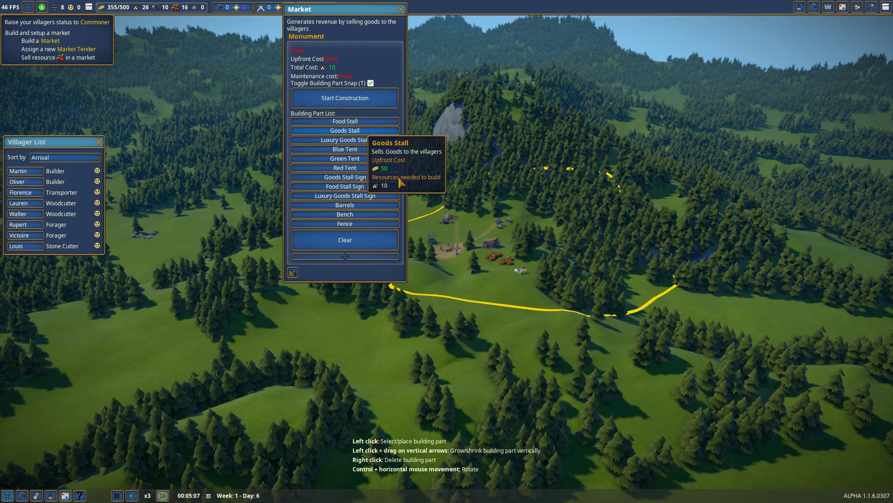
pyautogui.click(344, 98)
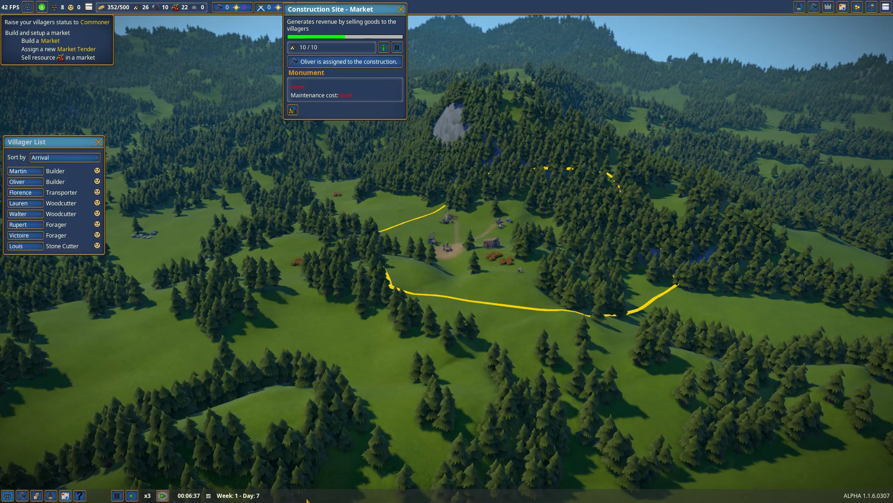
# Reassign the builder Oliver as Market Tender of the finished market
pyautogui.click(400, 8)
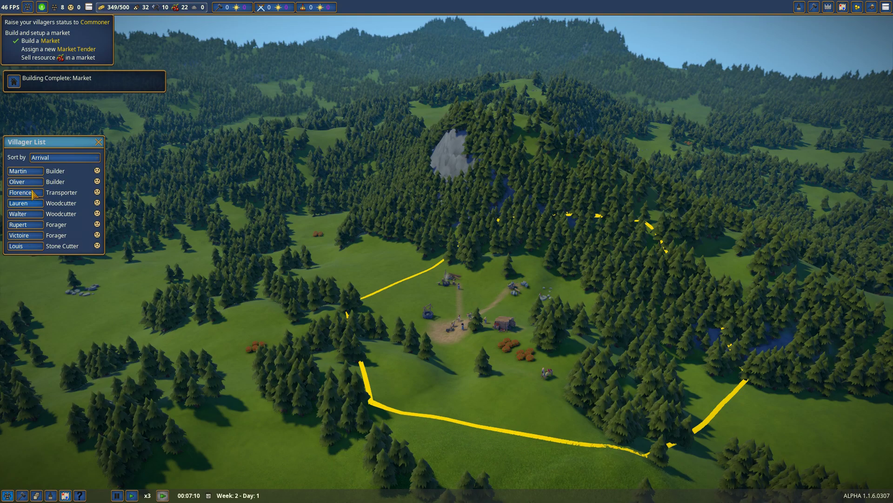
pyautogui.click(16, 182)
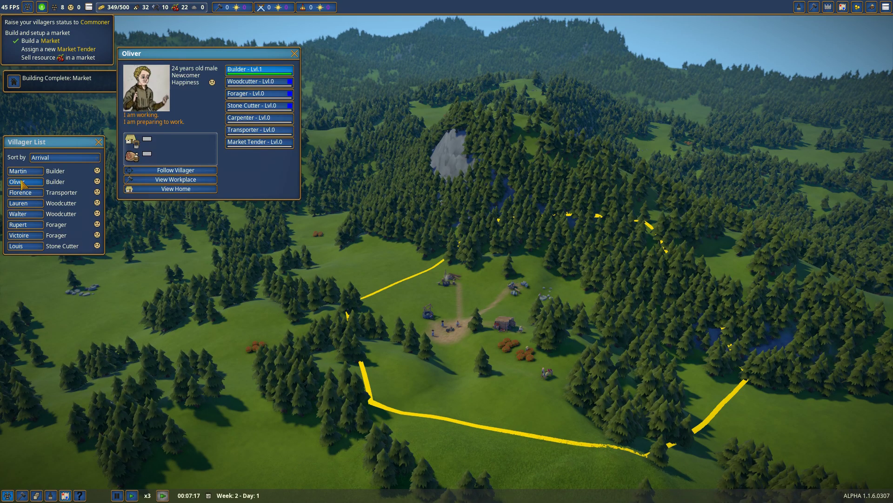
pyautogui.moveTo(251, 148)
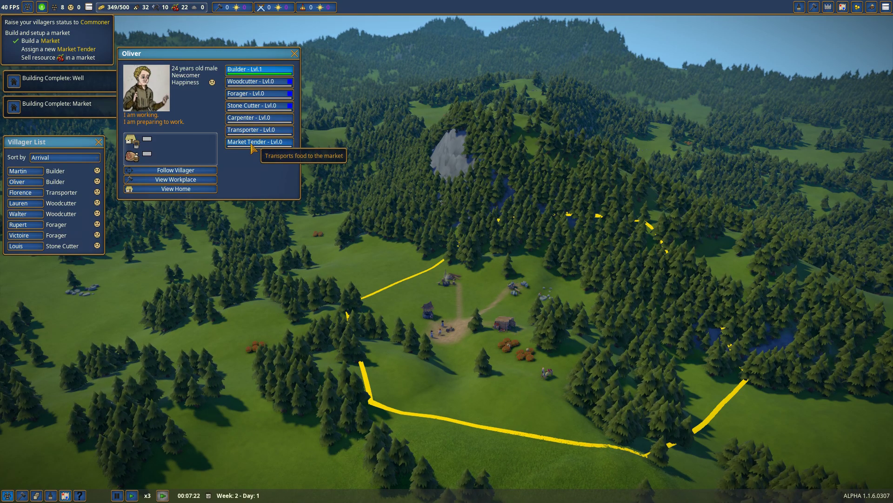
pyautogui.click(259, 142)
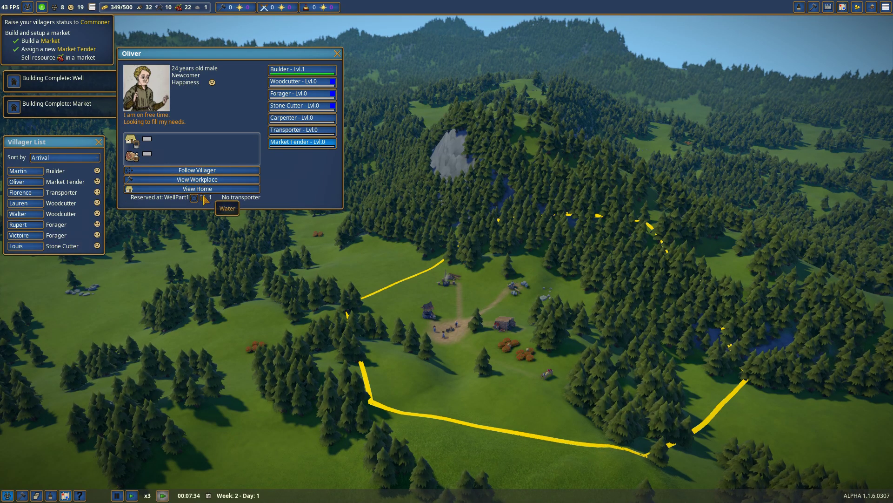
pyautogui.click(337, 53)
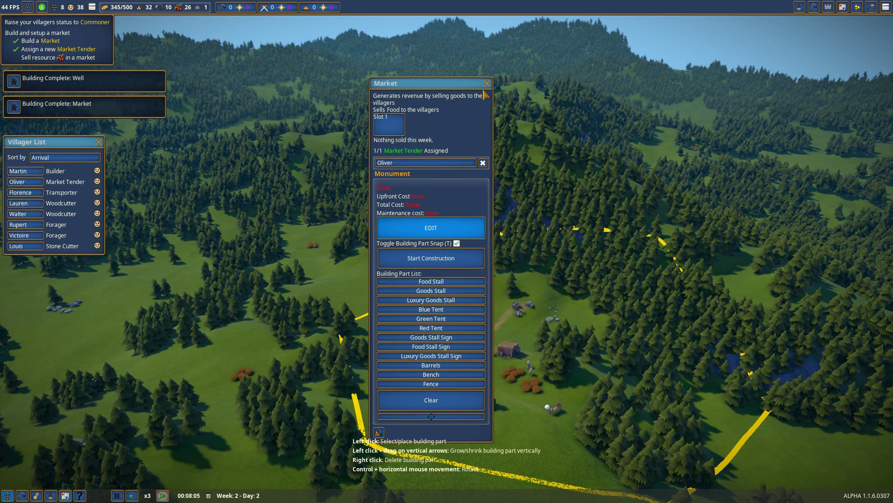
pyautogui.moveTo(431, 355)
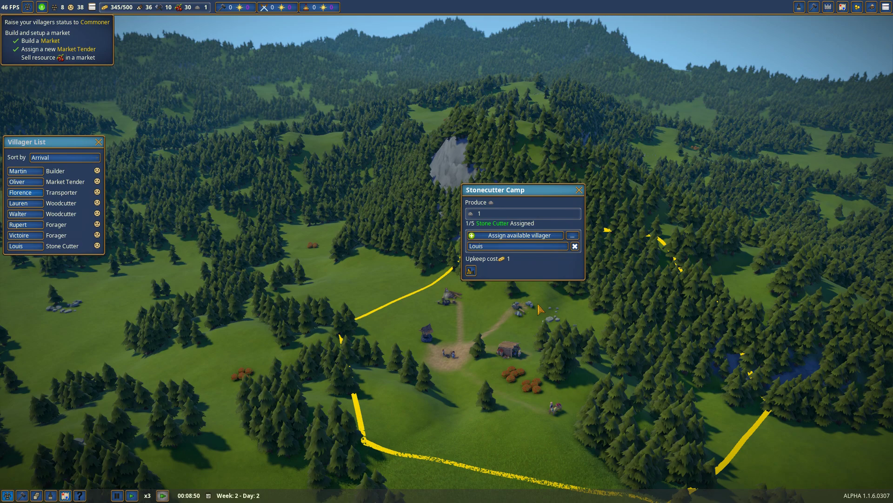
# Make the transporter villager a Stone Cutter at the stonecutter camp
pyautogui.click(21, 191)
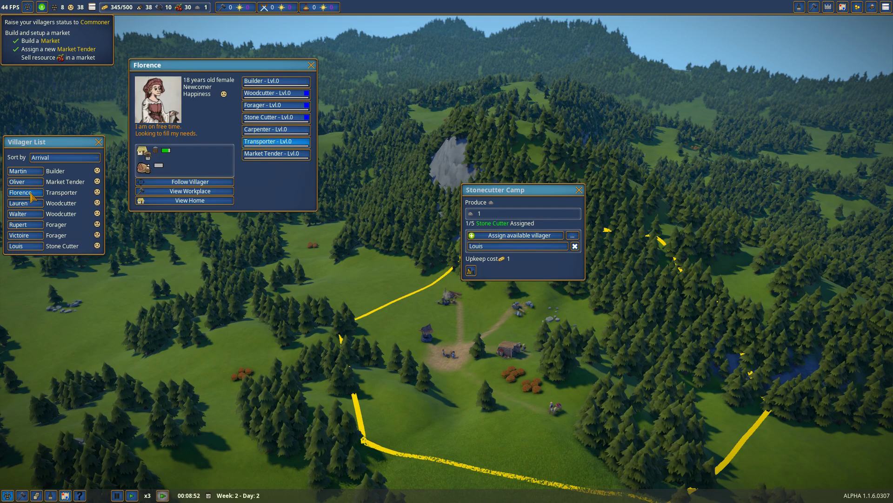
pyautogui.moveTo(281, 98)
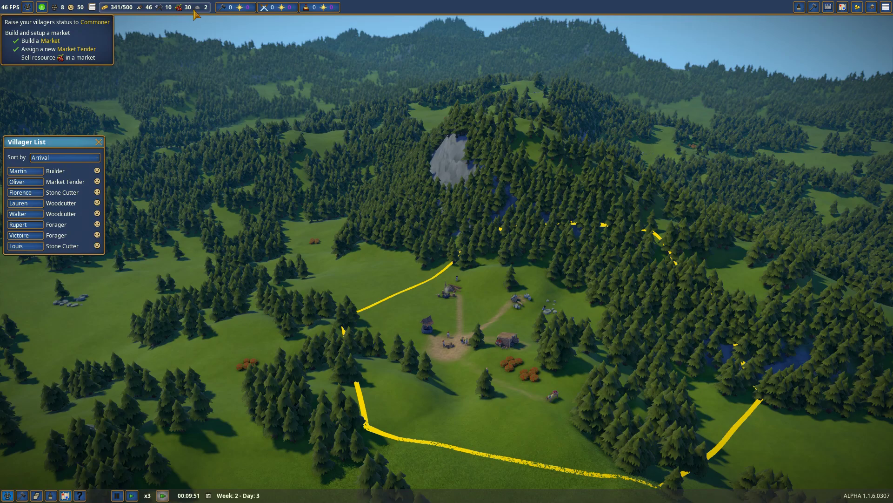
pyautogui.moveTo(813, 7)
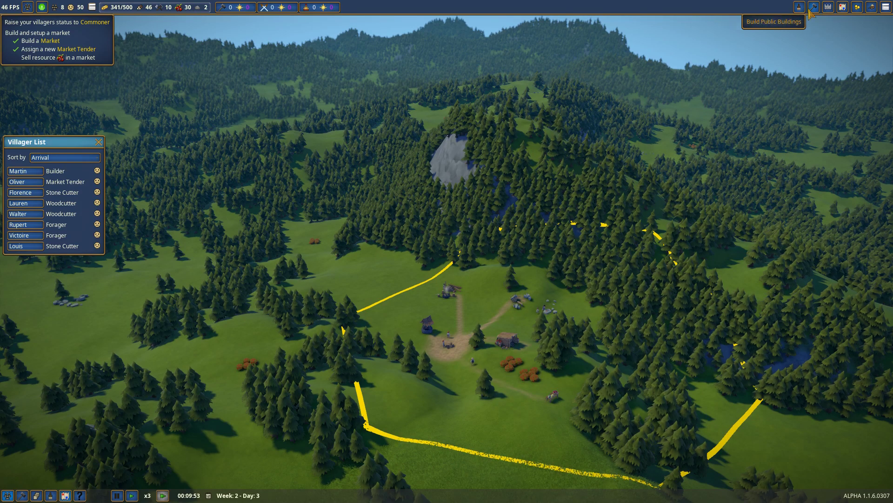
# Check the market until food sells, then choose a Well from the public buildings list
pyautogui.click(814, 8)
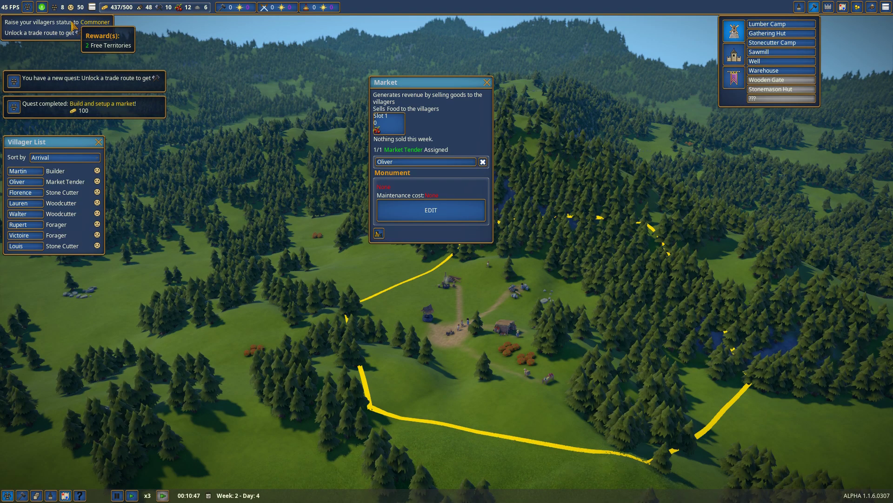
pyautogui.click(486, 82)
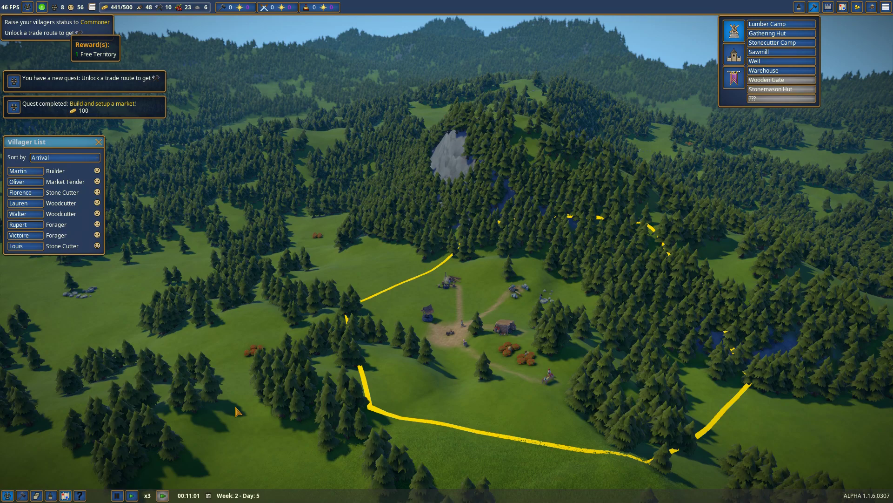
pyautogui.moveTo(781, 61)
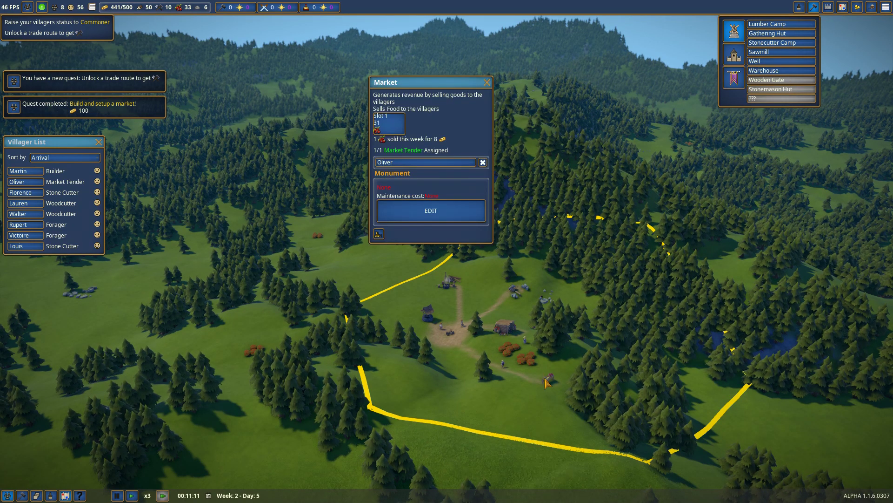
pyautogui.click(781, 70)
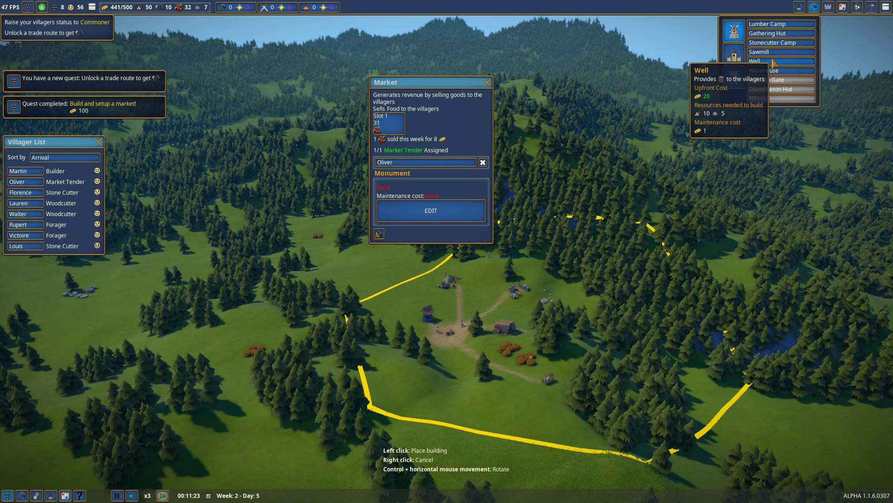
pyautogui.moveTo(782, 52)
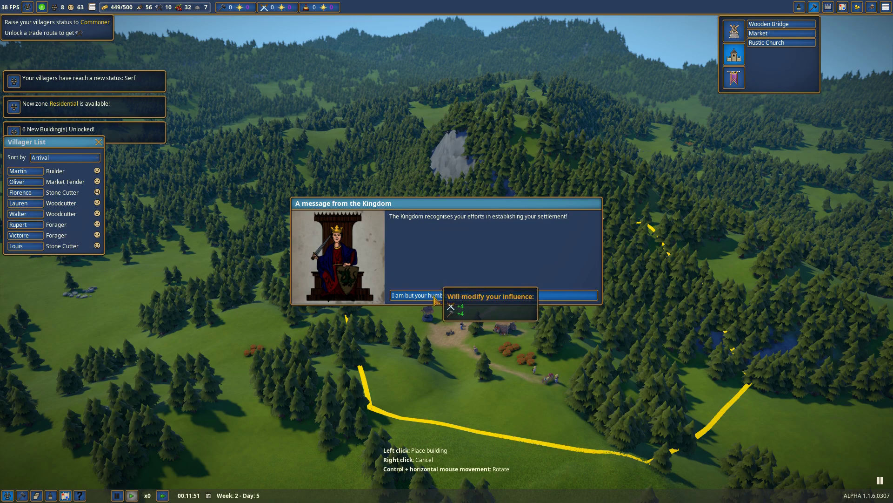
# Reply to the Kingdom's recognition message and reopen the public buildings list
pyautogui.click(415, 294)
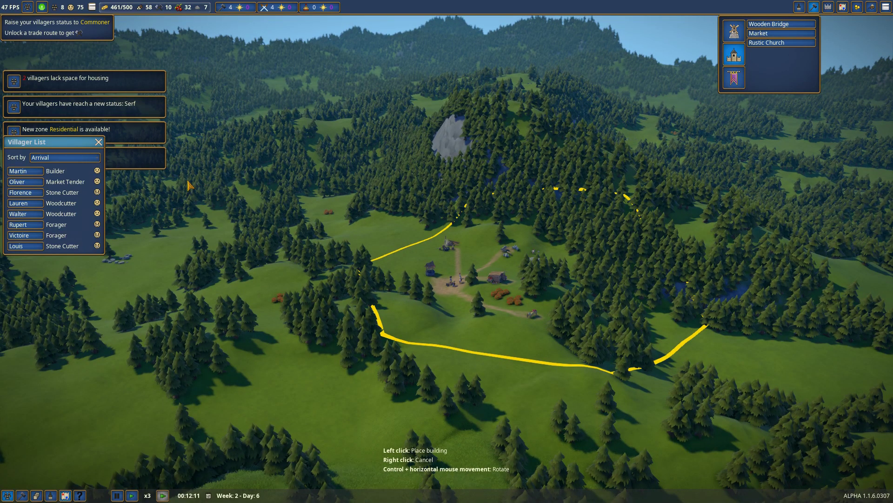
pyautogui.click(99, 142)
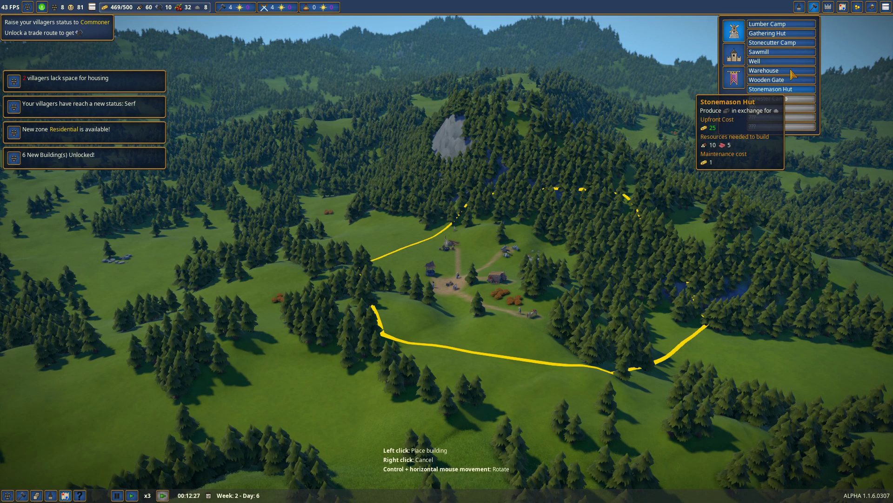
pyautogui.moveTo(778, 52)
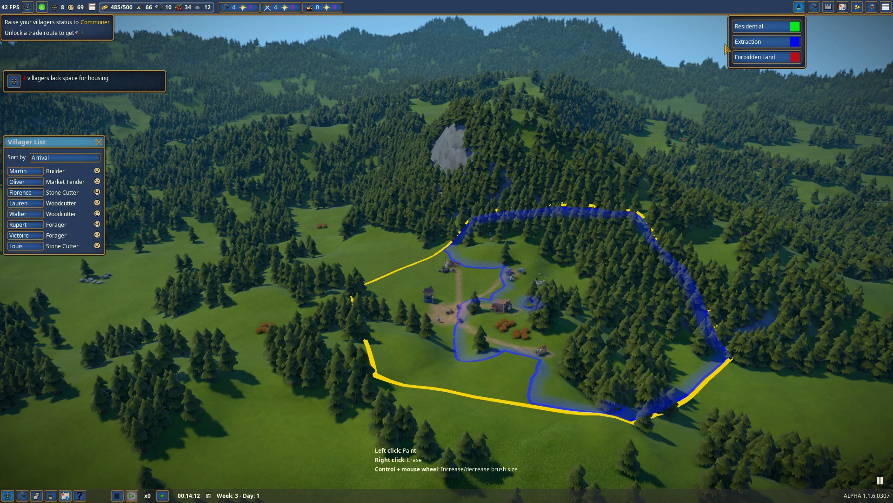
pyautogui.moveTo(746, 64)
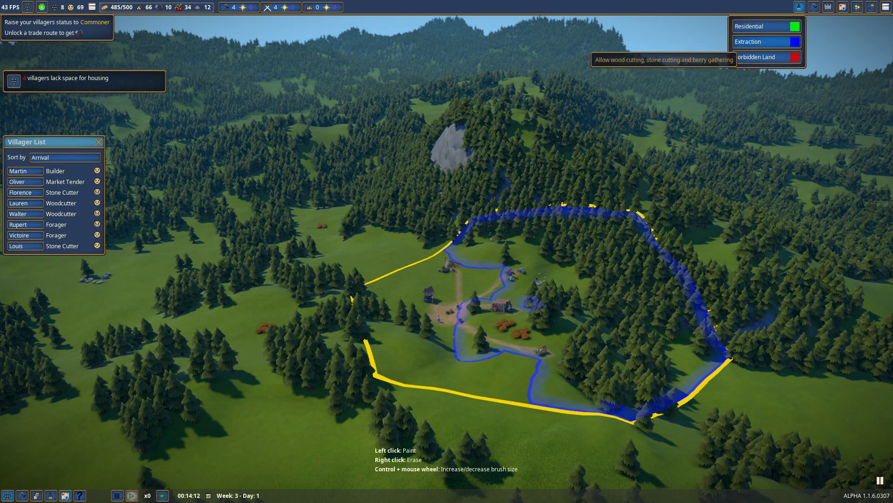
pyautogui.moveTo(764, 57)
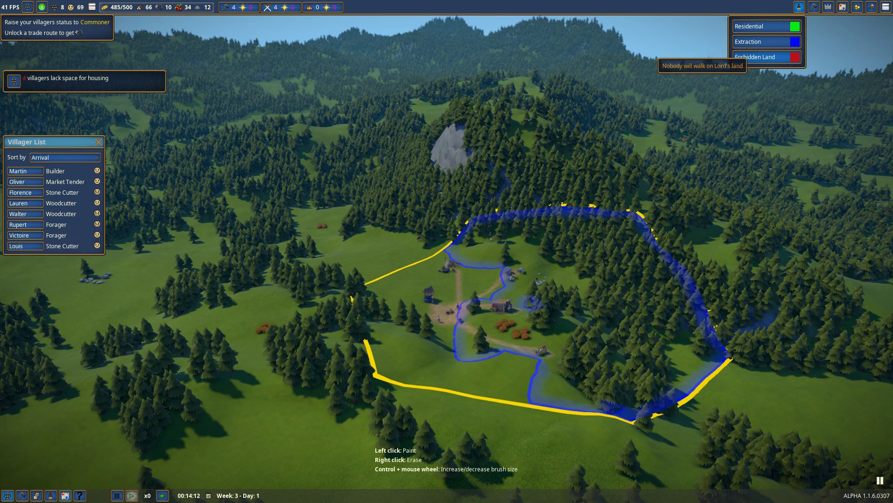